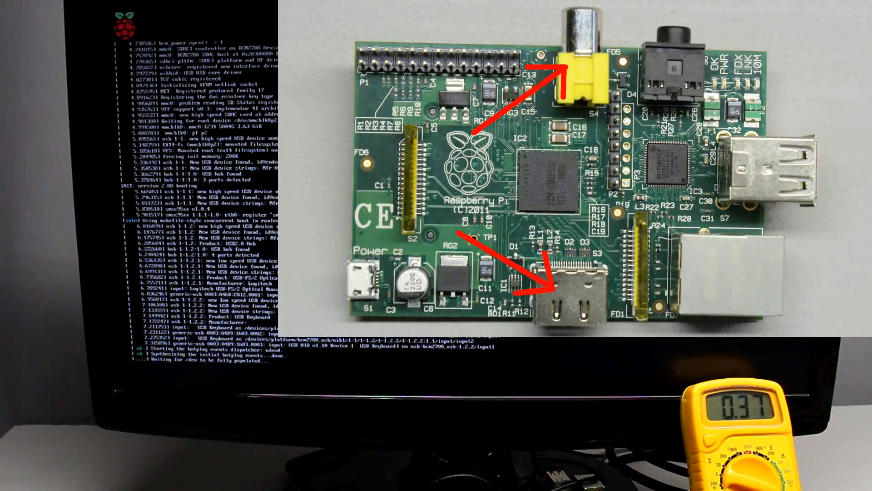
- Let the kernel boot messages scroll until the pi login and shell prompt appear
scroll(down, 3)
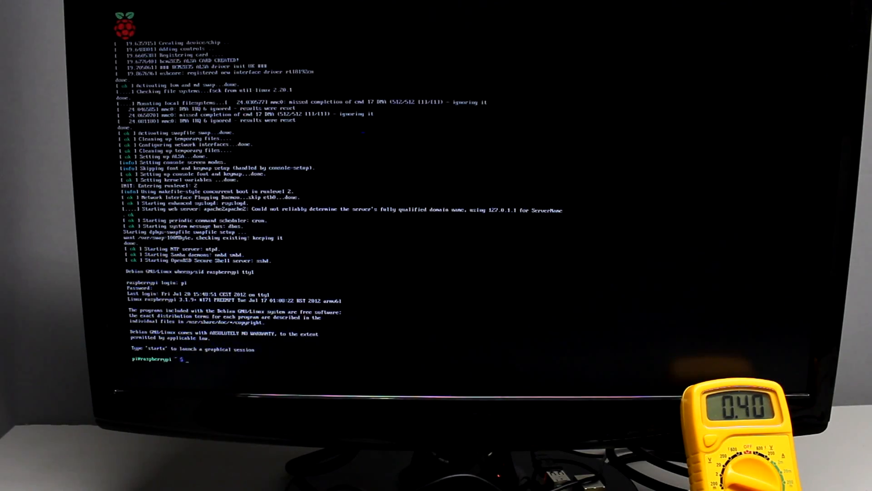
- Start the LXDE graphical session with startx from the console shell
text(star)
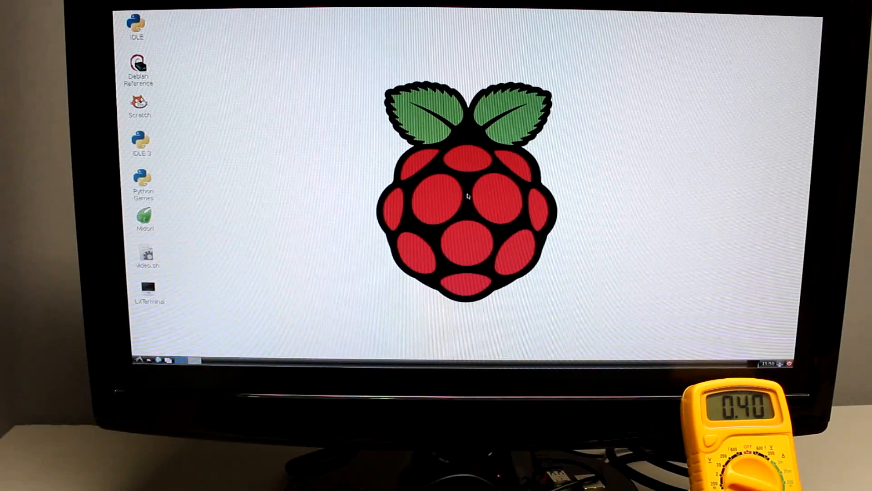
- Launch Midori from its desktop icon, showing the local Technology contents page at 127.0.0.1
click(147, 256)
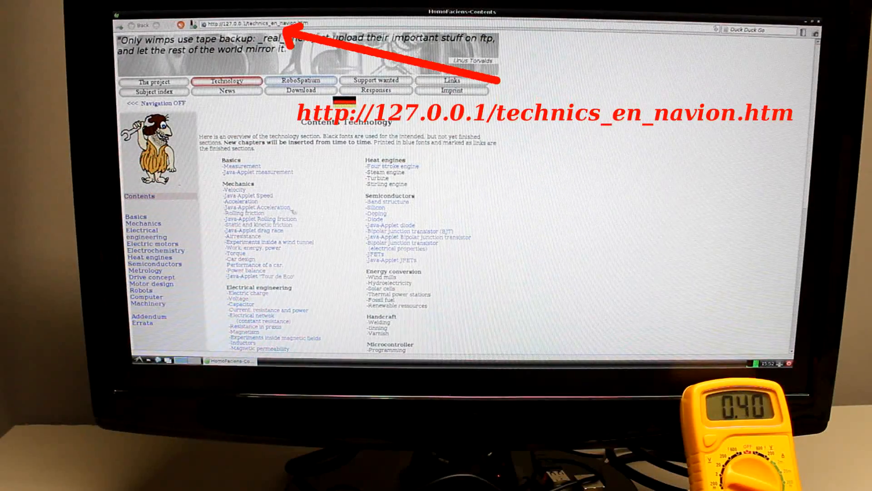
- Open the 'DC electric motor (permanent magnet)' article and scroll to its Functionality section
scroll(down, 3)
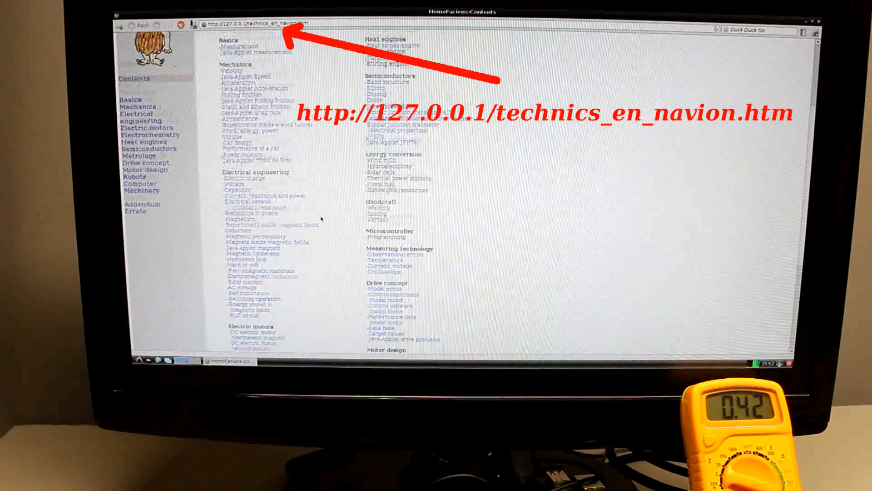
scroll(down, 3)
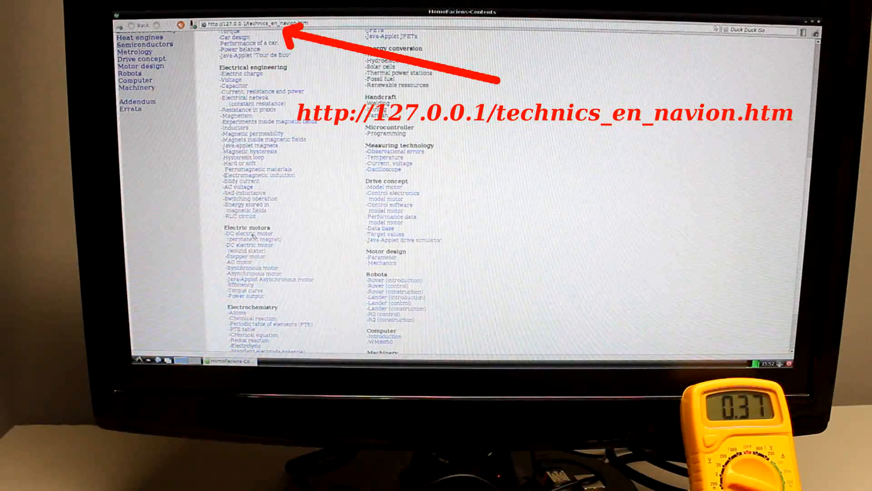
click(255, 239)
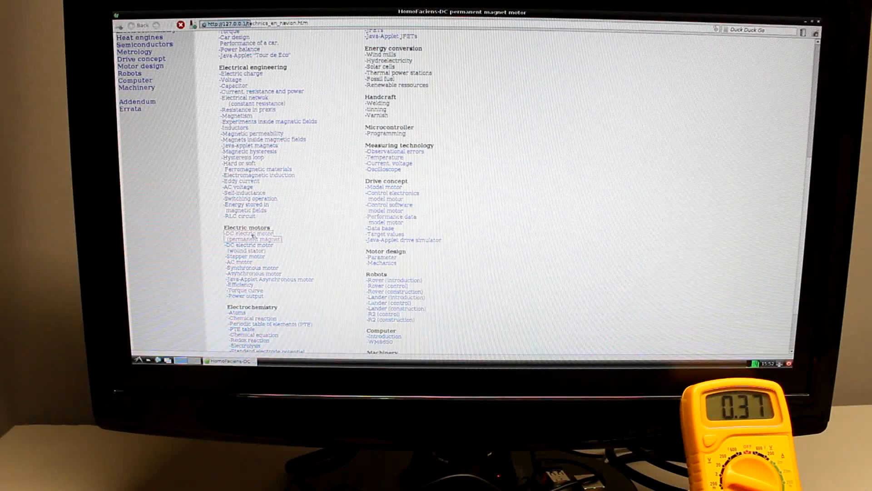
click(254, 239)
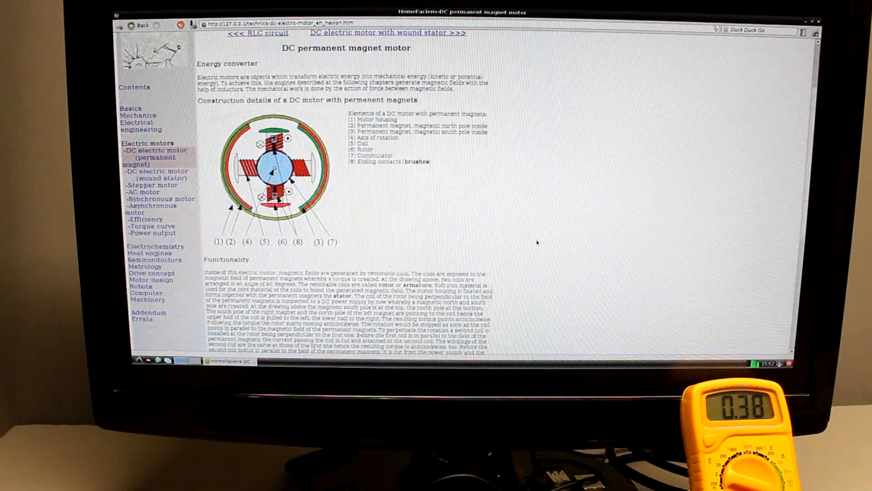
scroll(down, 3)
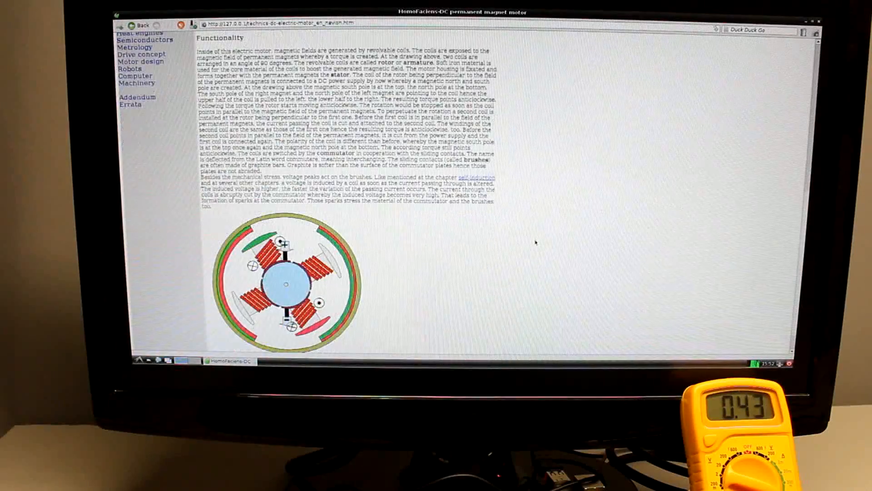
scroll(down, 3)
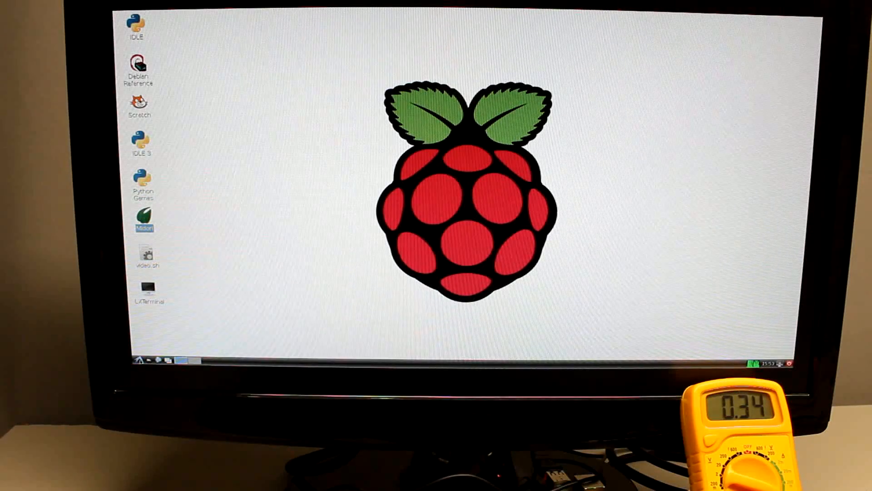
- Log out of LXDE via the taskbar logout button and Logout dialog, returning to the console
click(139, 360)
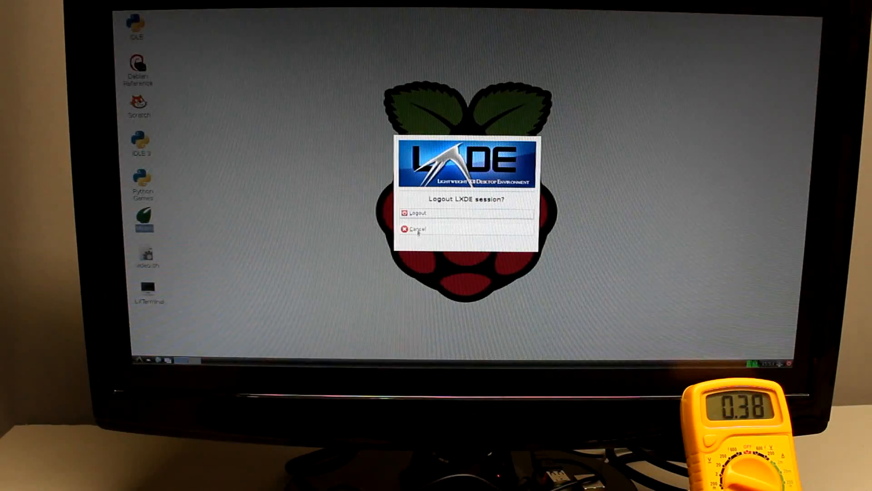
click(420, 212)
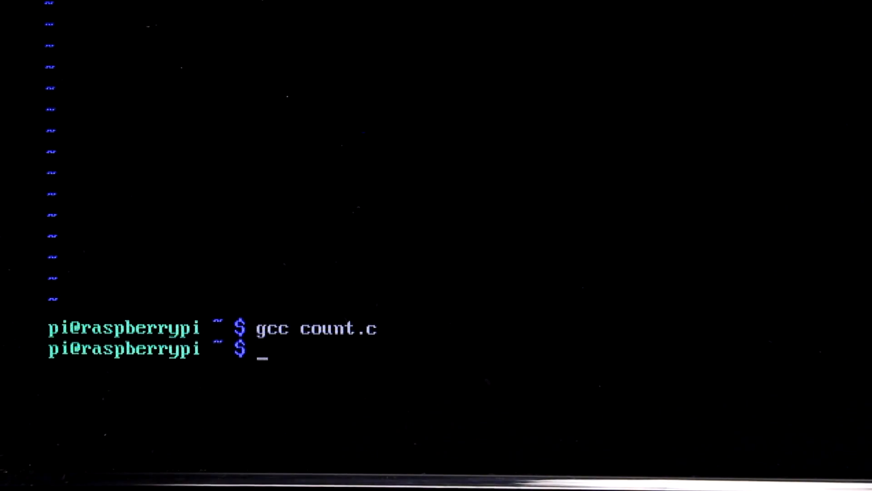
- Run the freshly compiled benchmark with ./a.out at the console prompt
text(./)
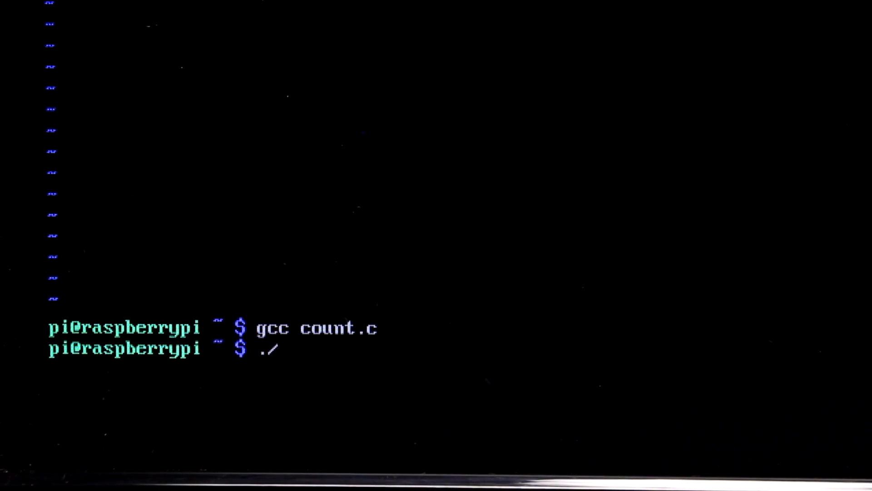
text(a.out)
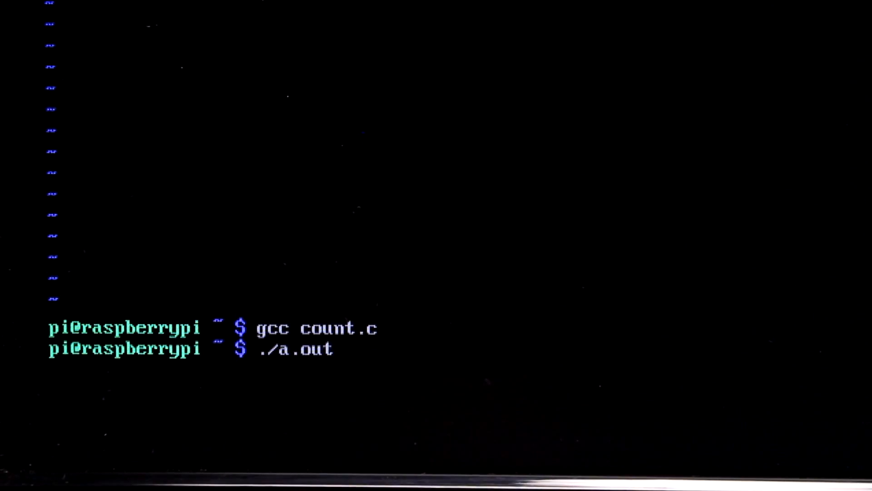